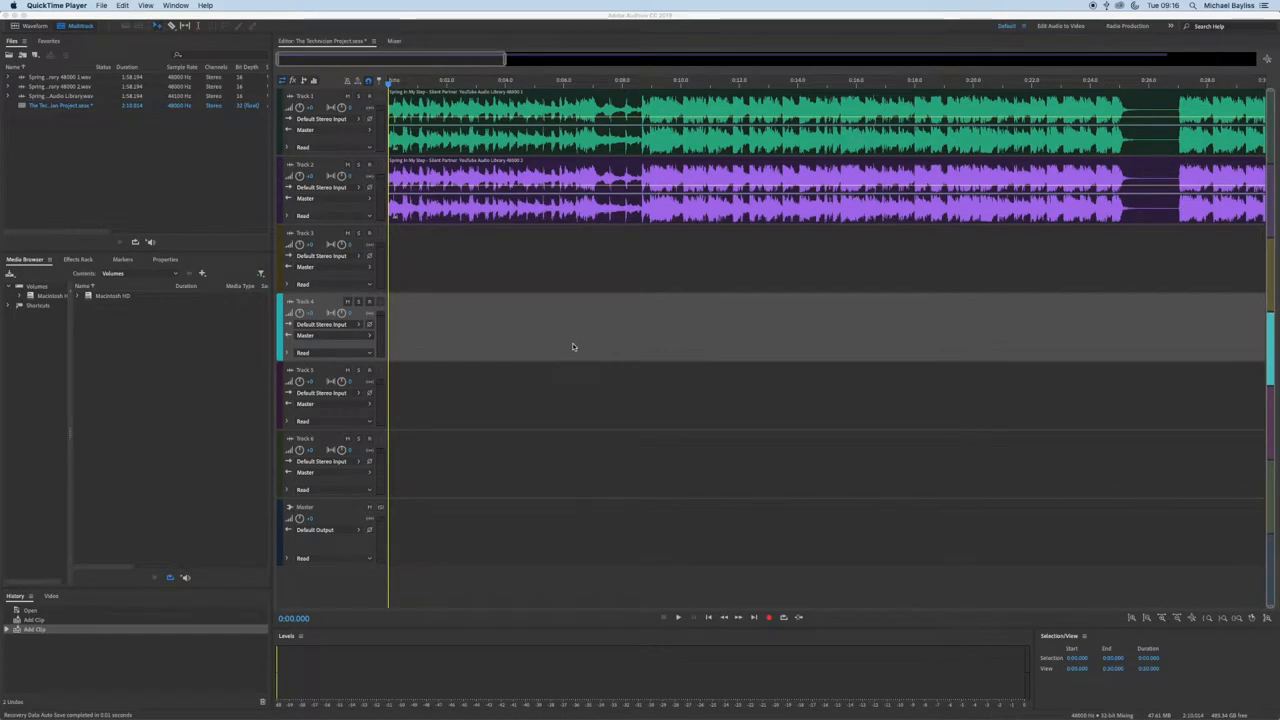
mouse_move(522, 264)
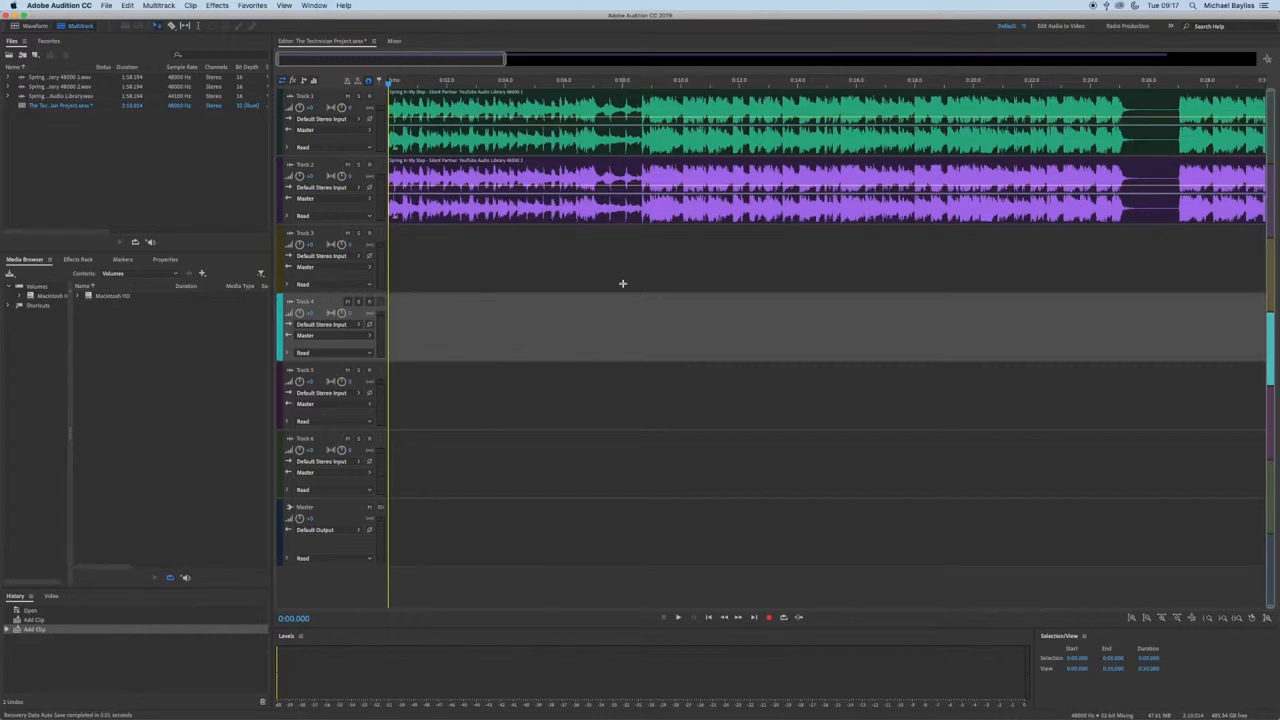
Start a multitrack mixdown export of the entire session from the File menu
left_click(106, 6)
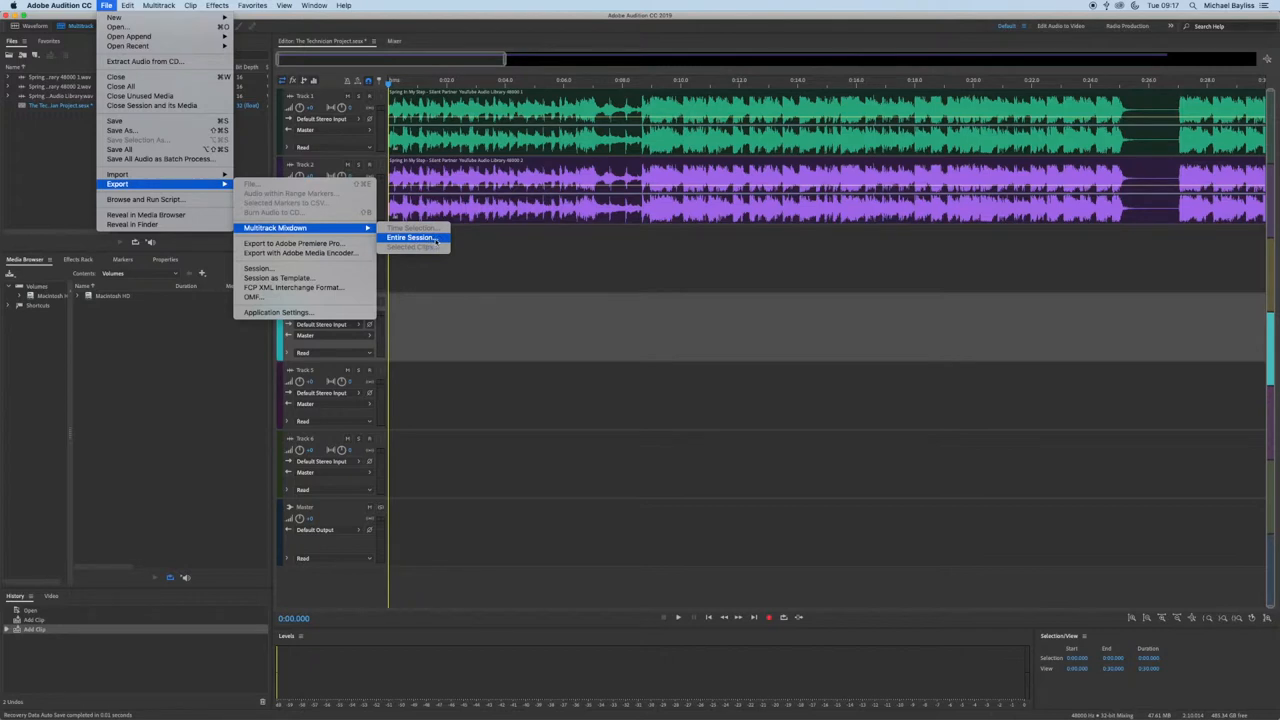
left_click(410, 238)
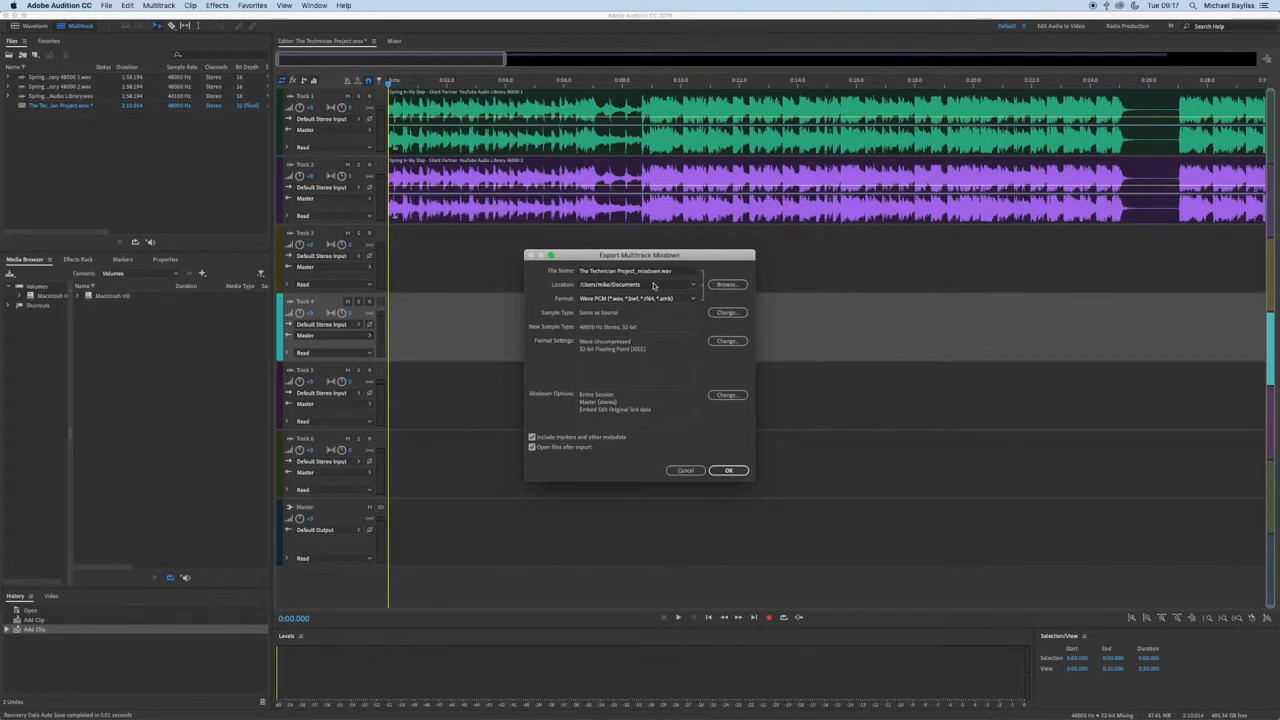
mouse_move(670, 284)
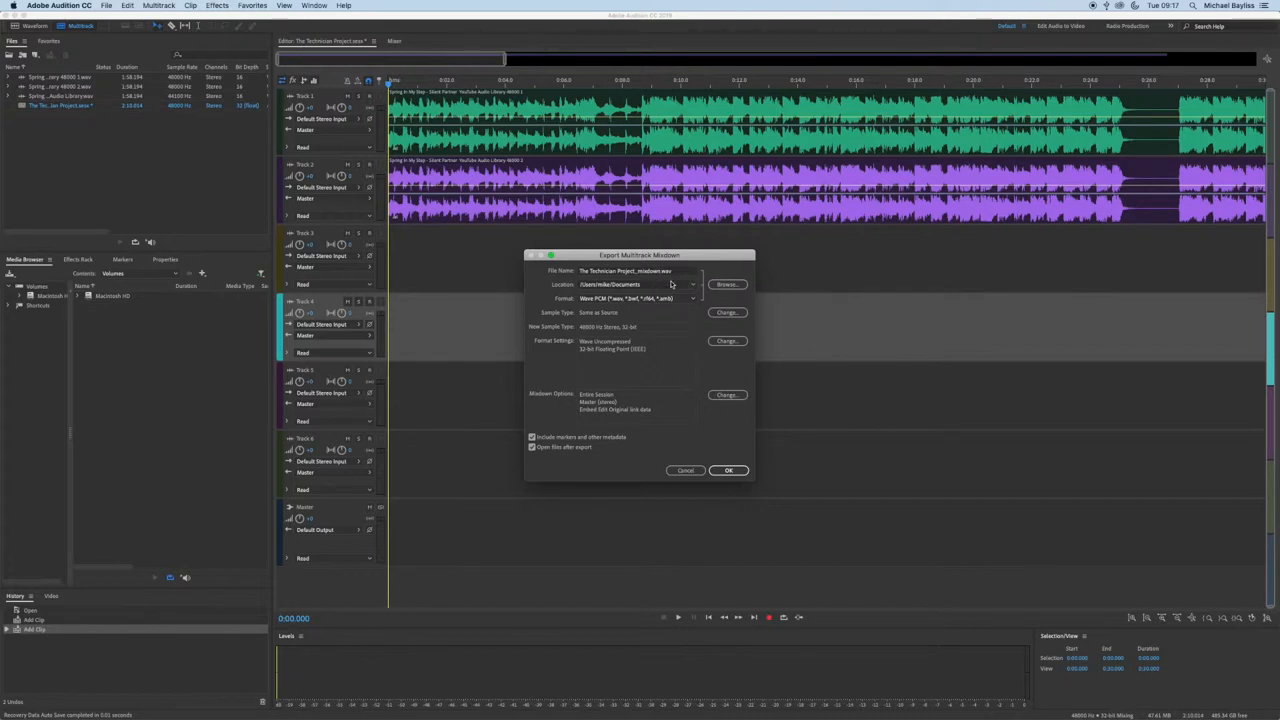
mouse_move(696, 290)
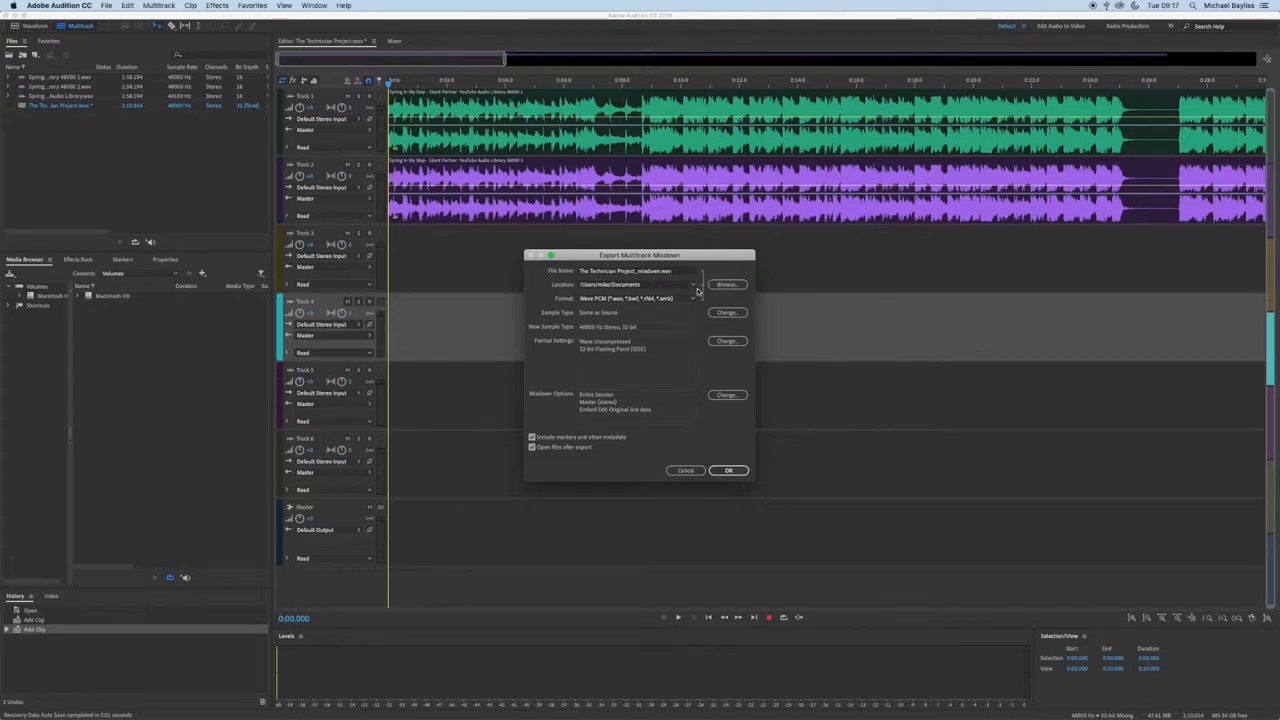
Set the mixdown's save location to the Desktop and export it as a Wave PCM file
left_click(692, 284)
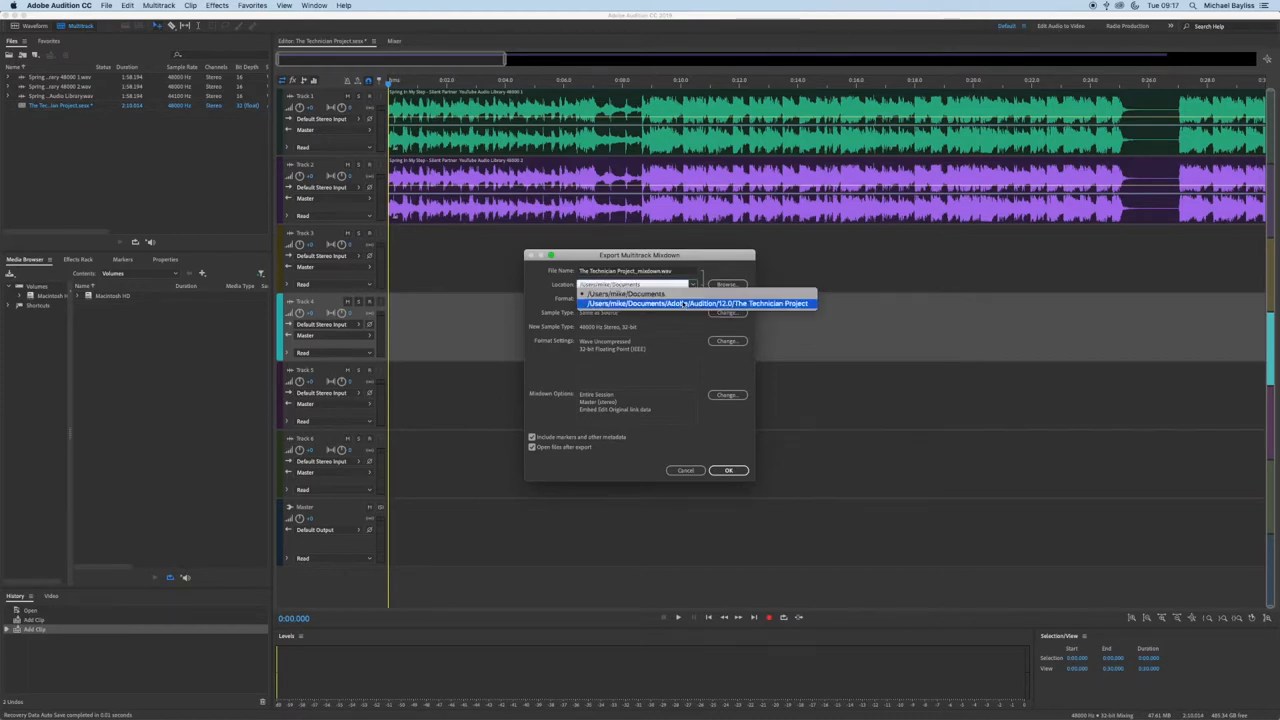
left_click(728, 284)
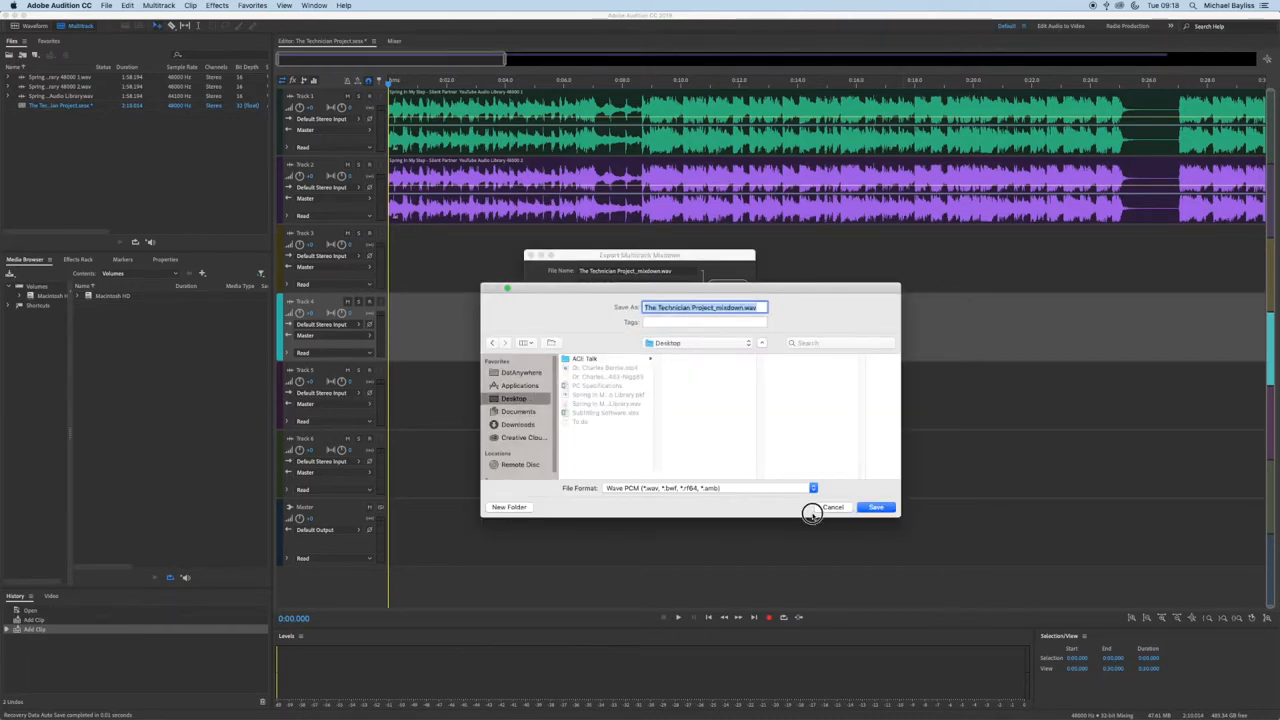
left_click(876, 508)
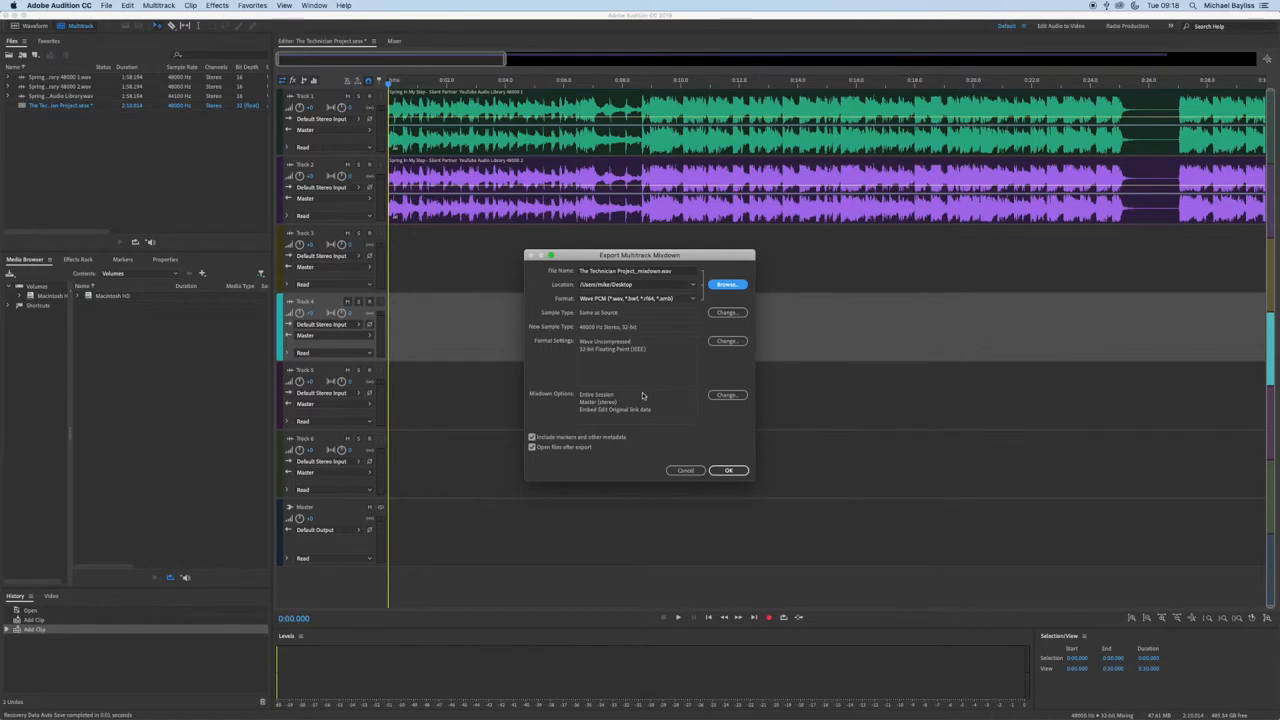
mouse_move(736, 400)
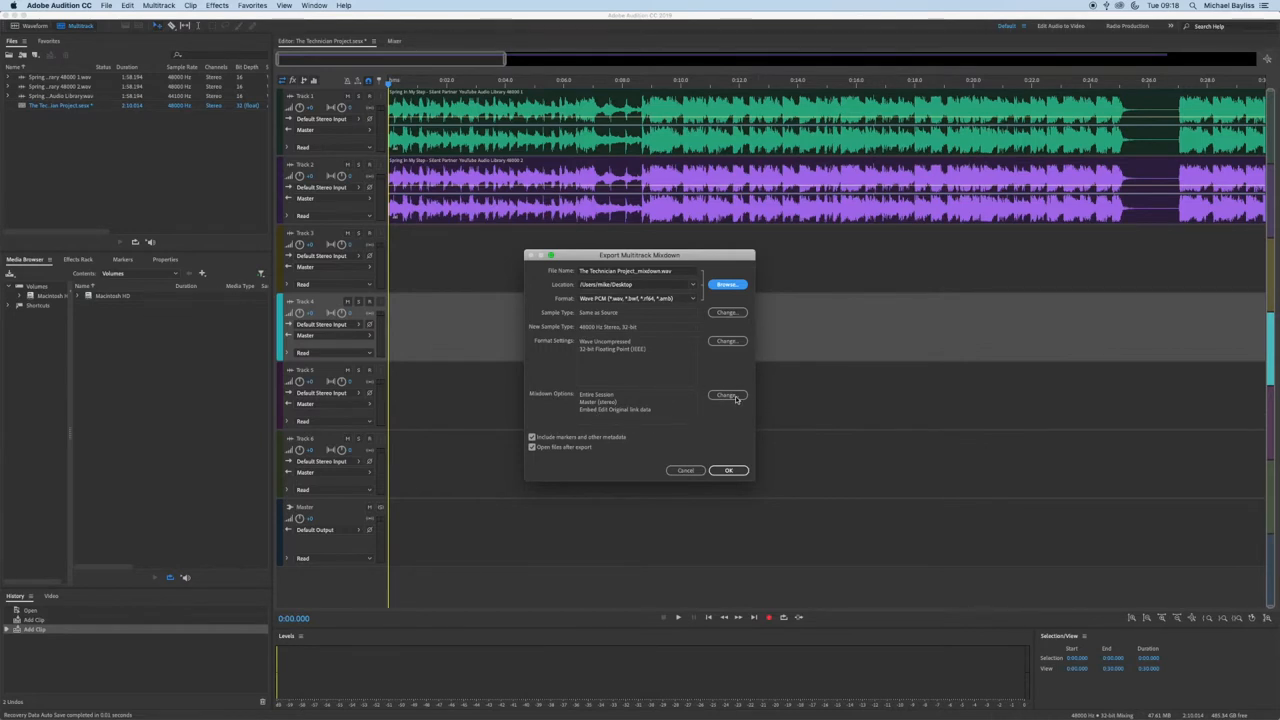
mouse_move(740, 424)
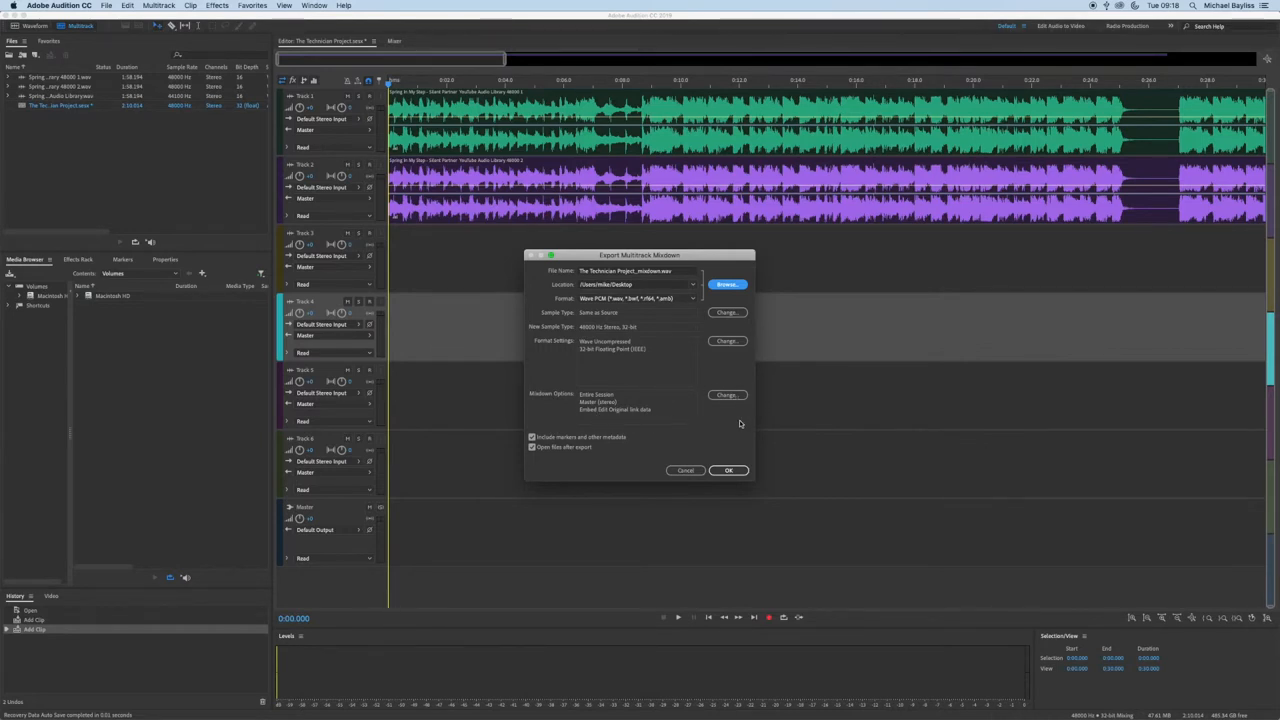
left_click(728, 470)
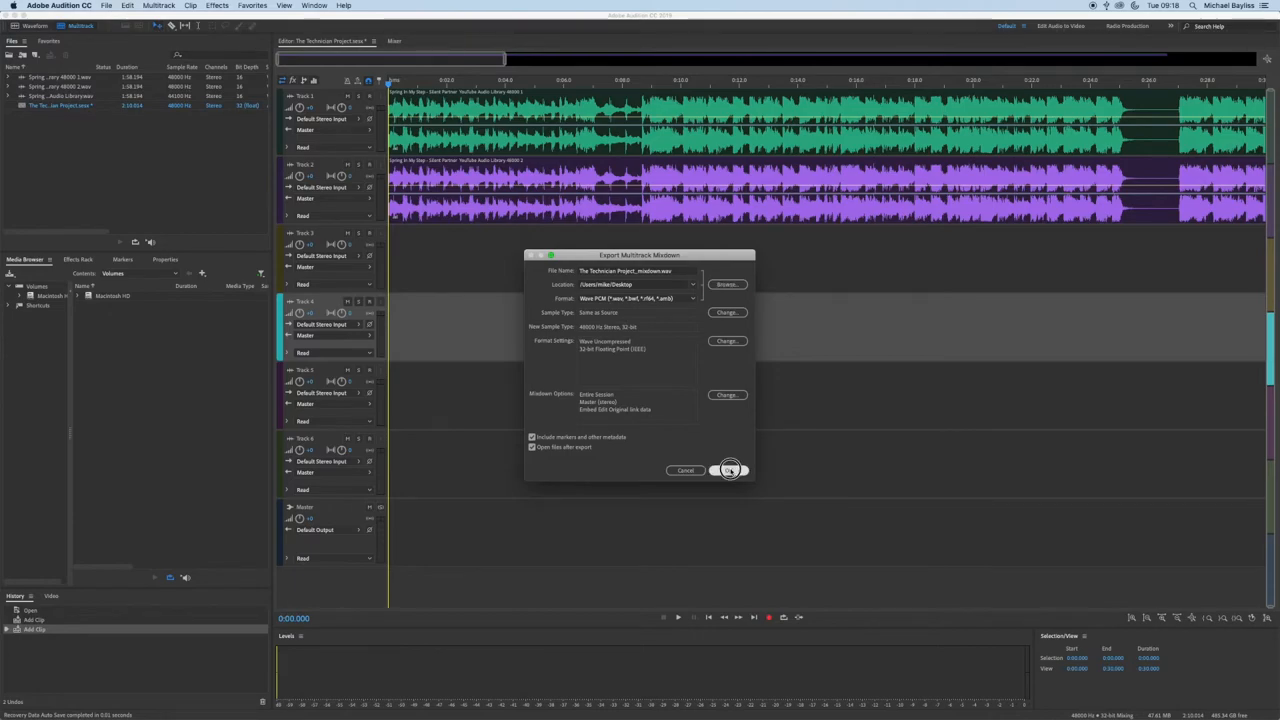
left_click(730, 470)
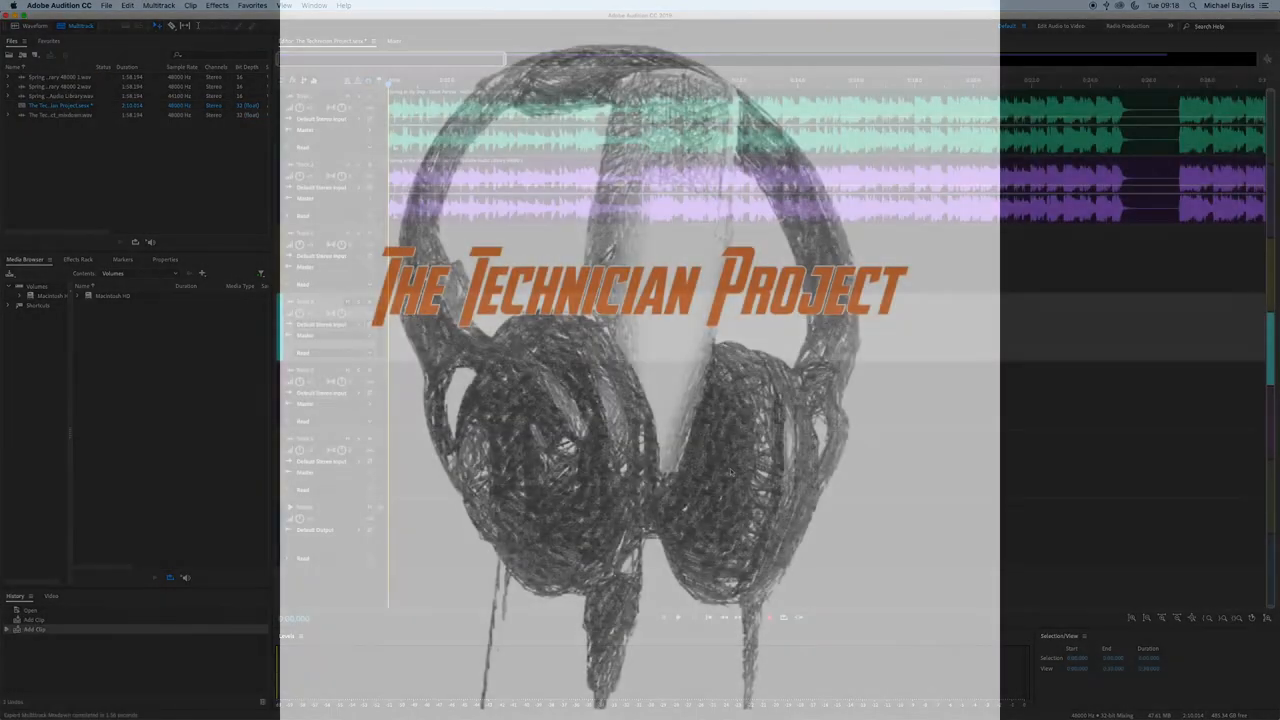